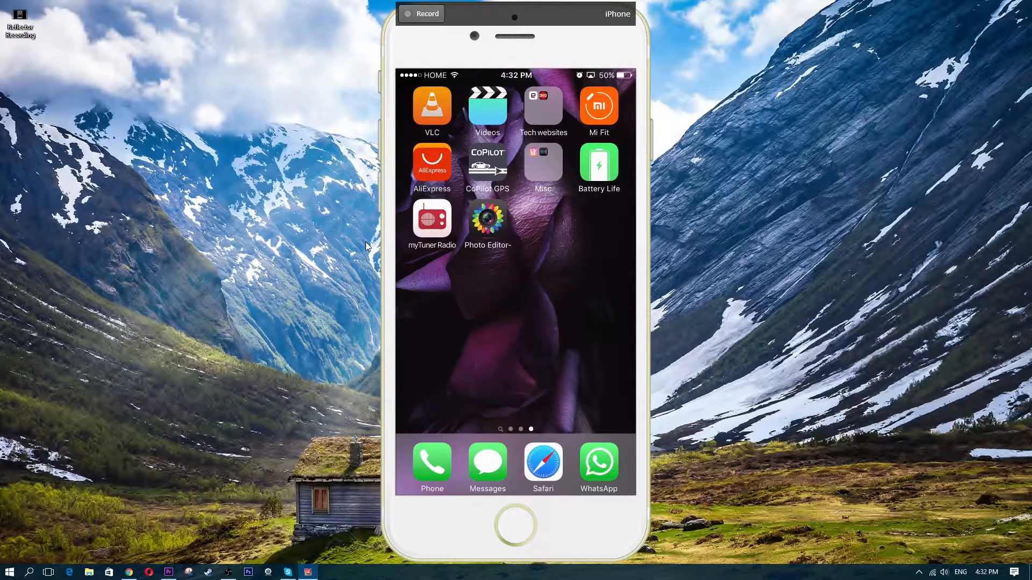
Step: Launch Photo Editor- and load the sunglasses selfie from Camera Roll
{"action": "left_click", "coordinate": [486, 219]}
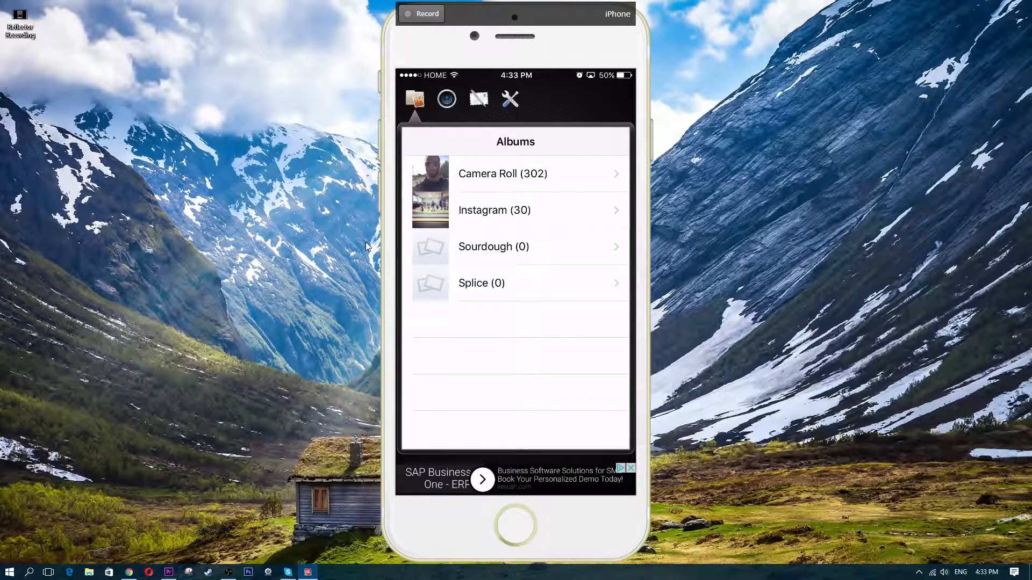
{"action": "left_click", "coordinate": [503, 173]}
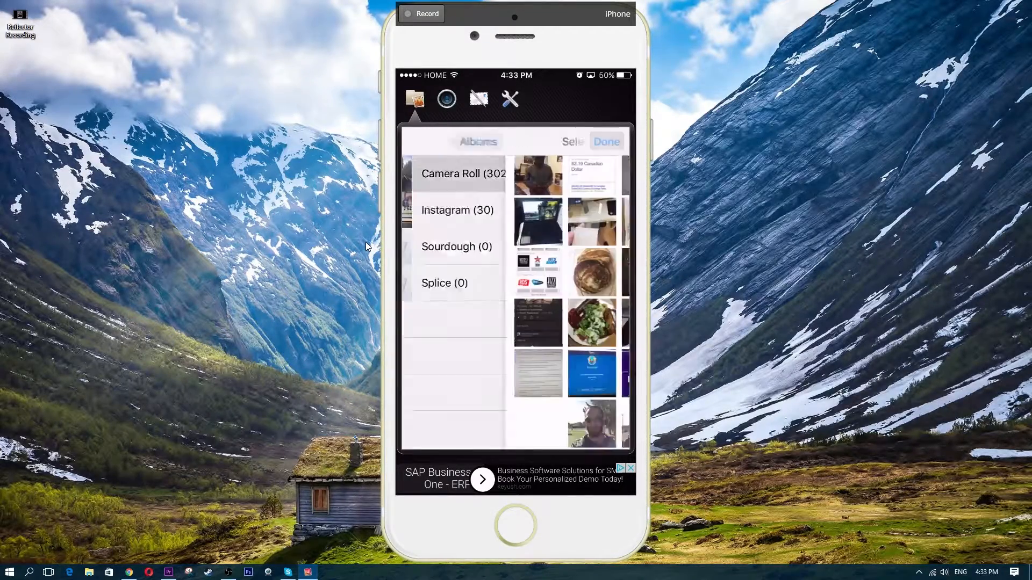
{"action": "left_click", "coordinate": [451, 173]}
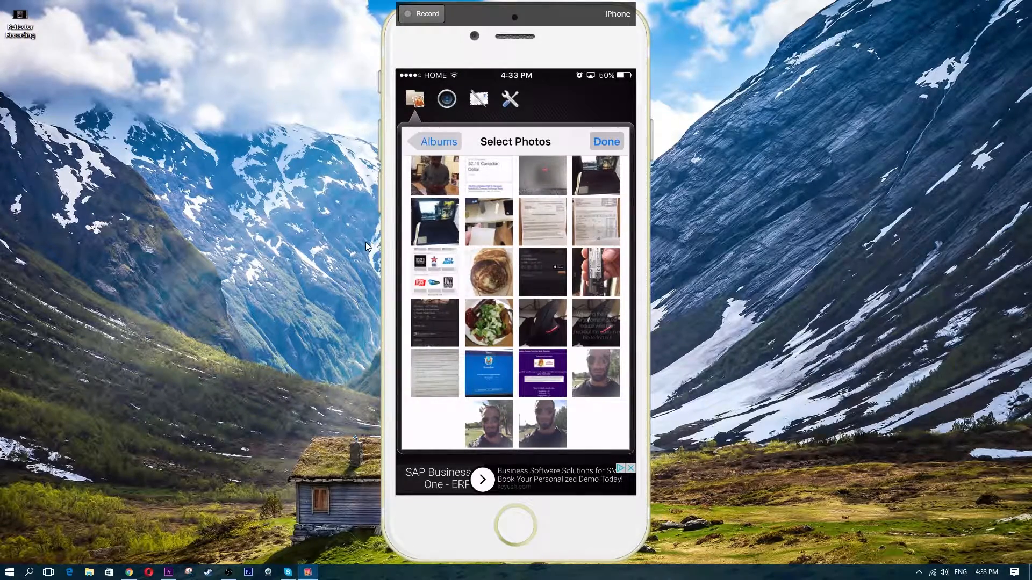
{"action": "left_click", "coordinate": [595, 373]}
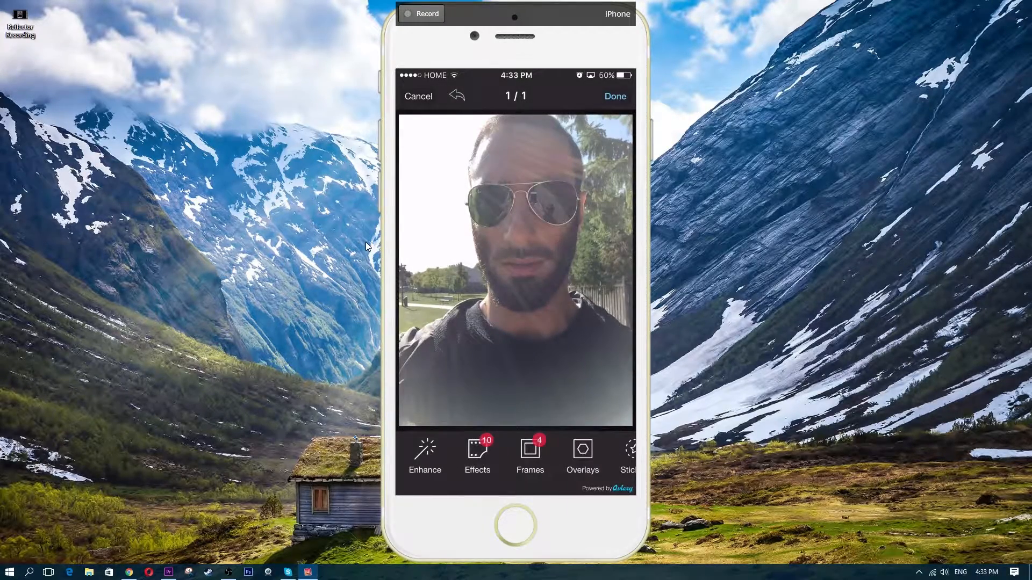
Step: Preview the Scenery, Food and Night enhancements, then settle on Scenery
{"action": "left_click", "coordinate": [424, 457]}
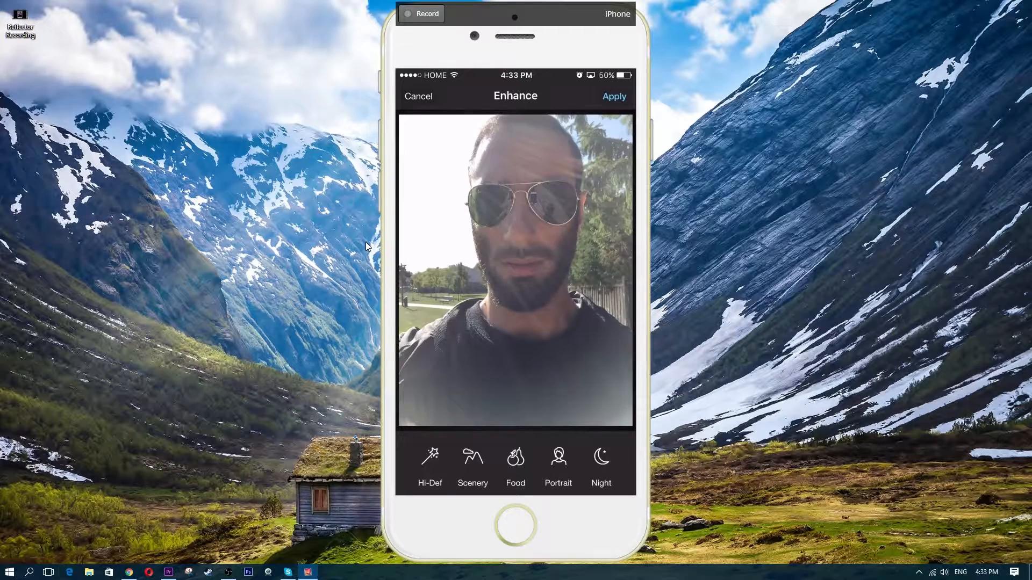
{"action": "left_click", "coordinate": [473, 461]}
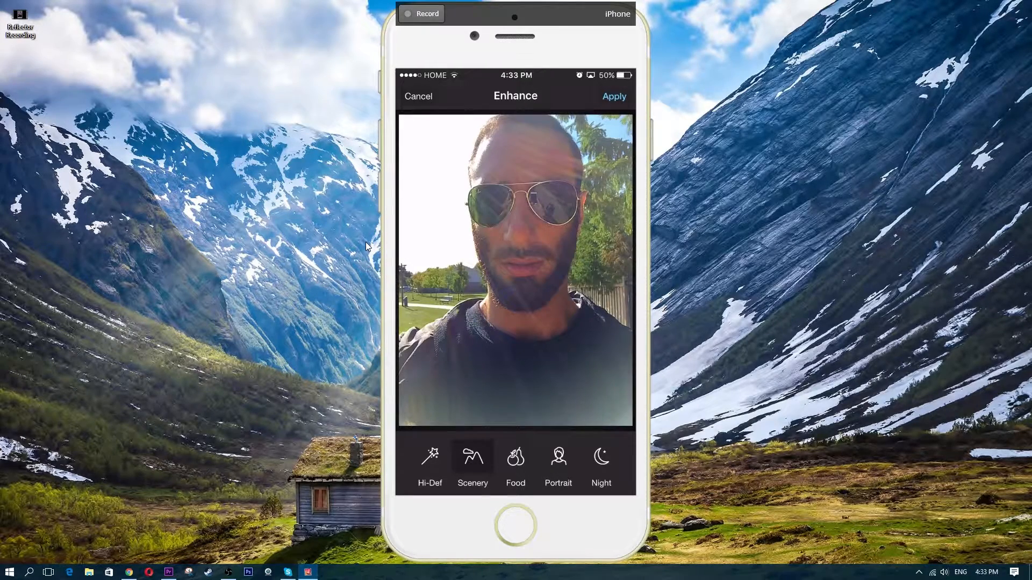
{"action": "left_click", "coordinate": [515, 456]}
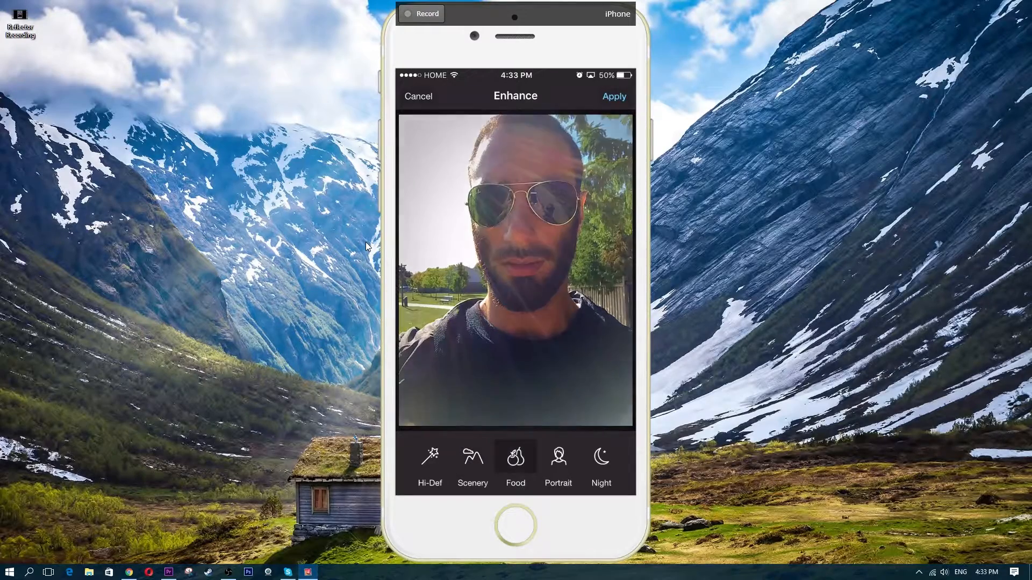
{"action": "left_click", "coordinate": [601, 456]}
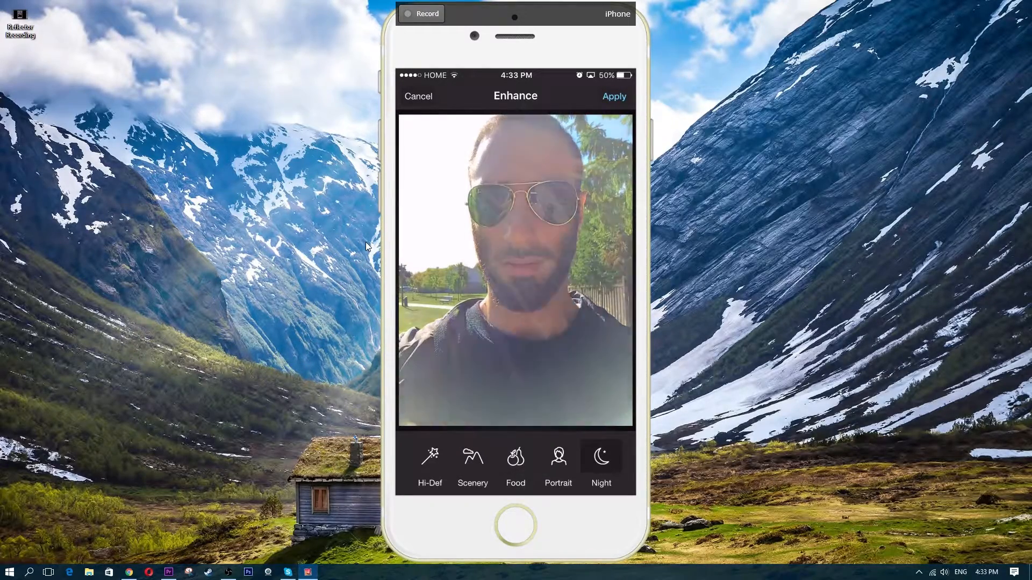
{"action": "left_click", "coordinate": [472, 456]}
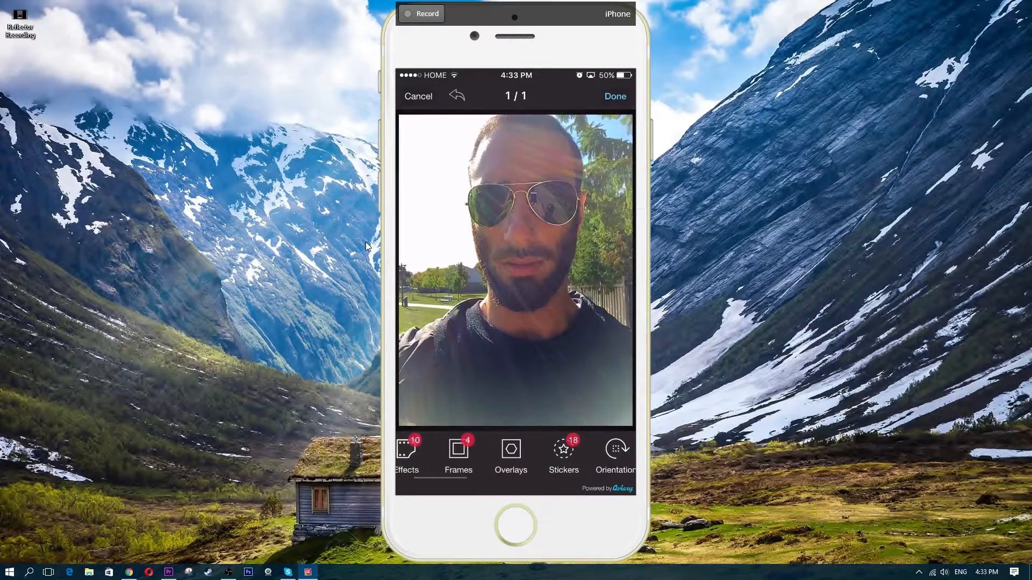
{"action": "left_click", "coordinate": [511, 454]}
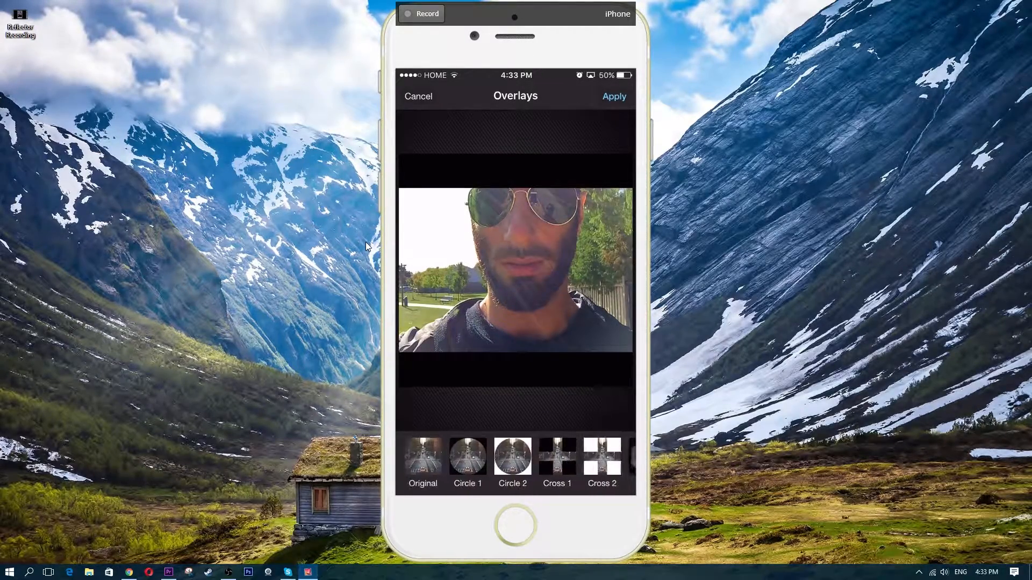
{"action": "left_click", "coordinate": [422, 456]}
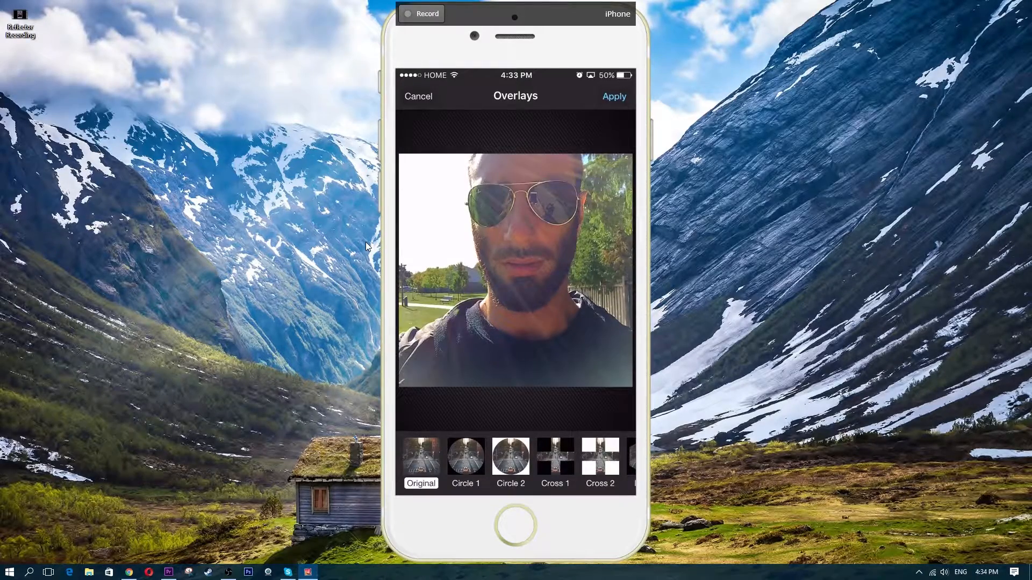
{"action": "left_click", "coordinate": [612, 96]}
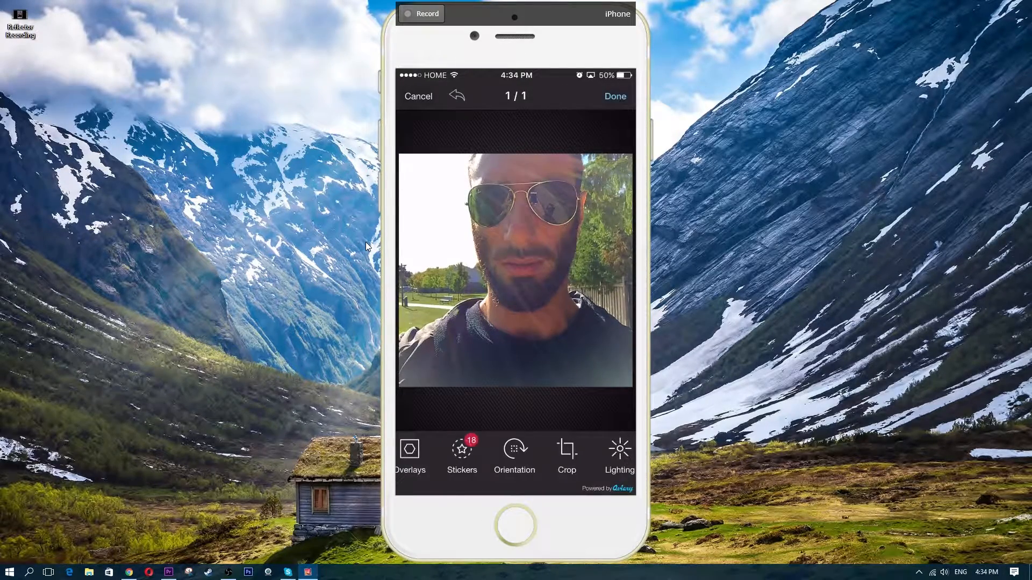
Step: Flip the selfie horizontally with the Orientation tool and apply it
{"action": "left_click", "coordinate": [515, 454]}
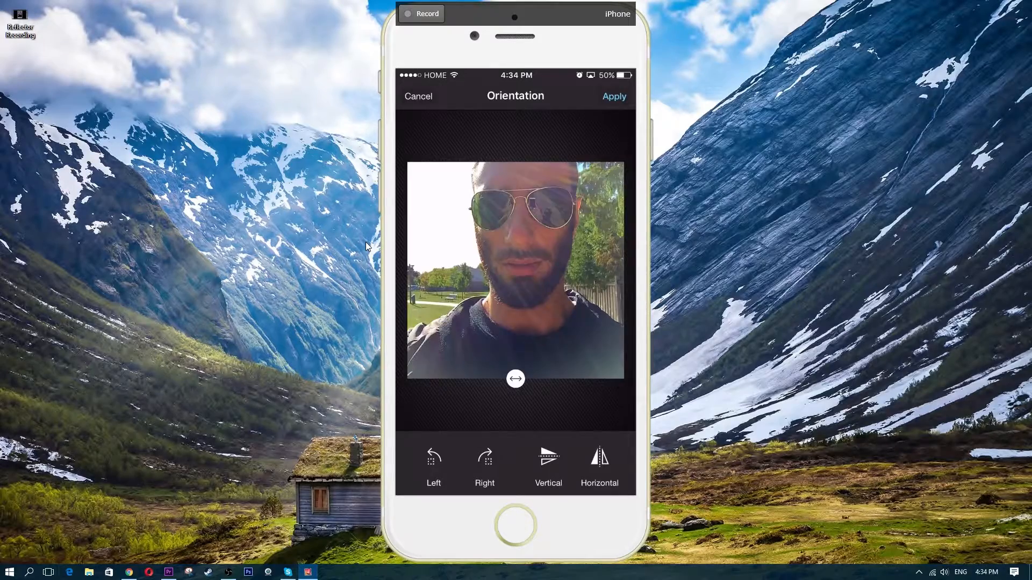
{"action": "left_click", "coordinate": [484, 461]}
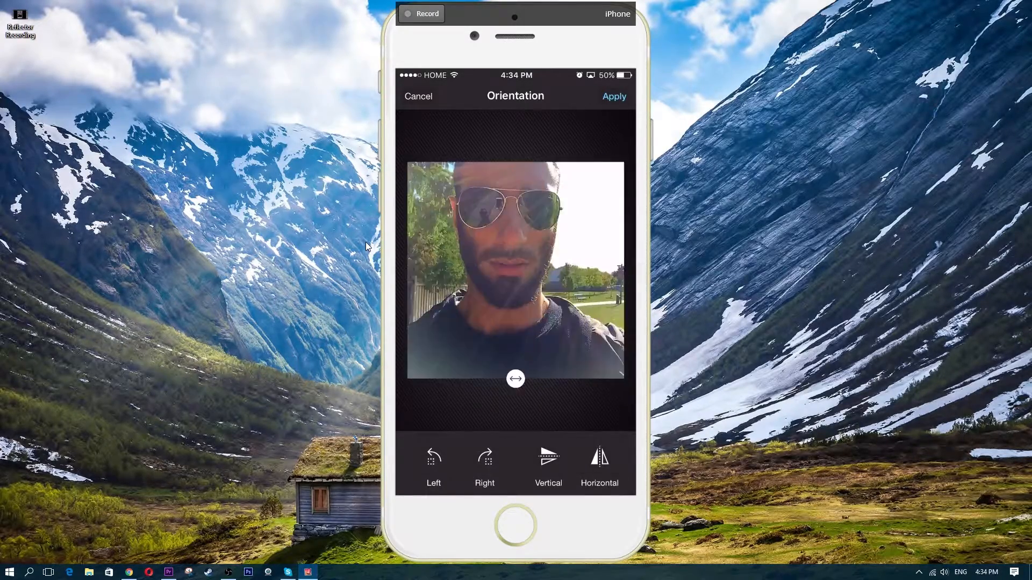
{"action": "left_click", "coordinate": [613, 97]}
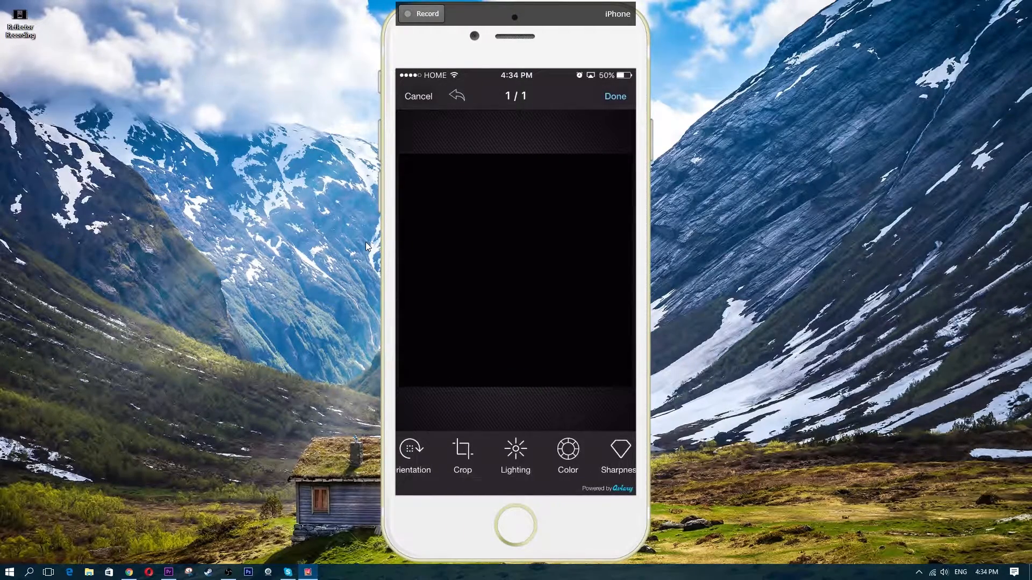
{"action": "left_click", "coordinate": [516, 454]}
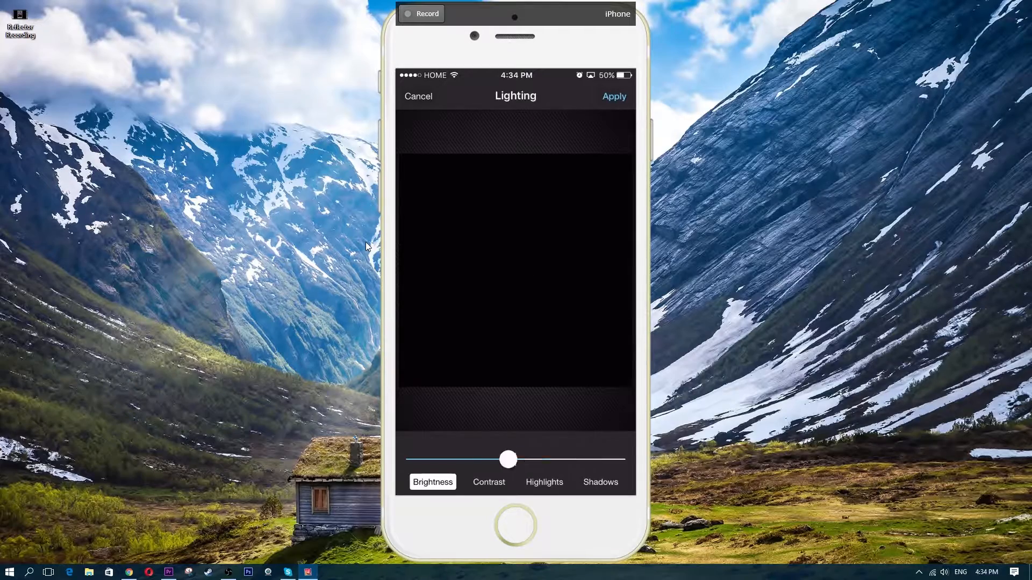
{"action": "left_click", "coordinate": [613, 96]}
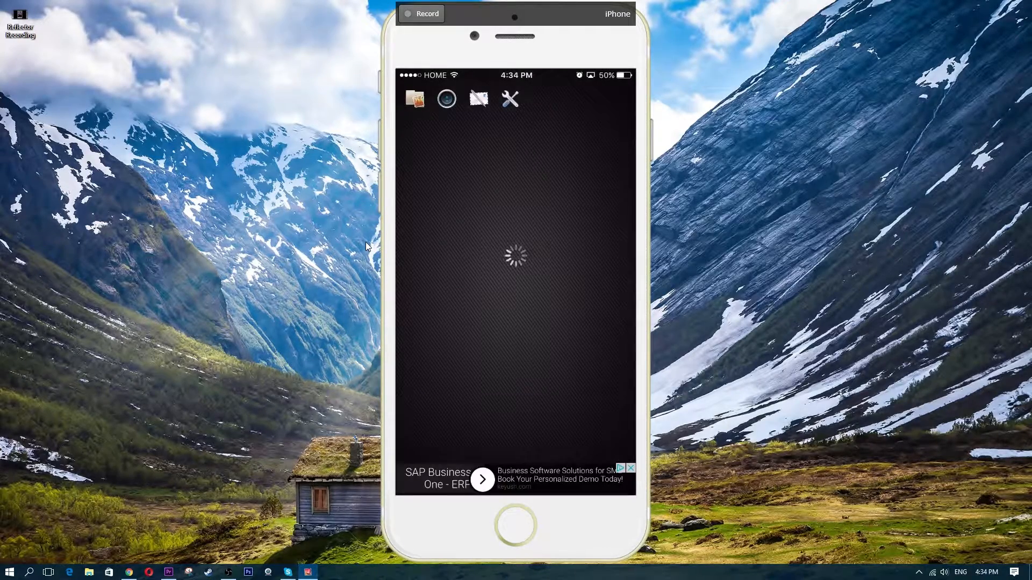
{"action": "left_click", "coordinate": [414, 99]}
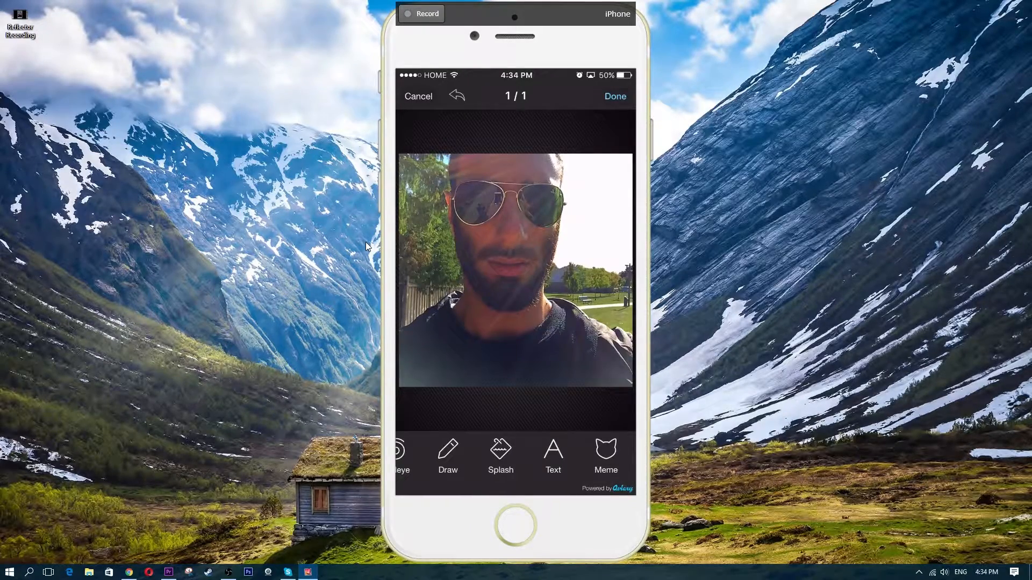
Step: Add the 'what is up??' caption in dark blue with a different font
{"action": "left_click", "coordinate": [552, 457]}
{"action": "type", "text": "what is u"}
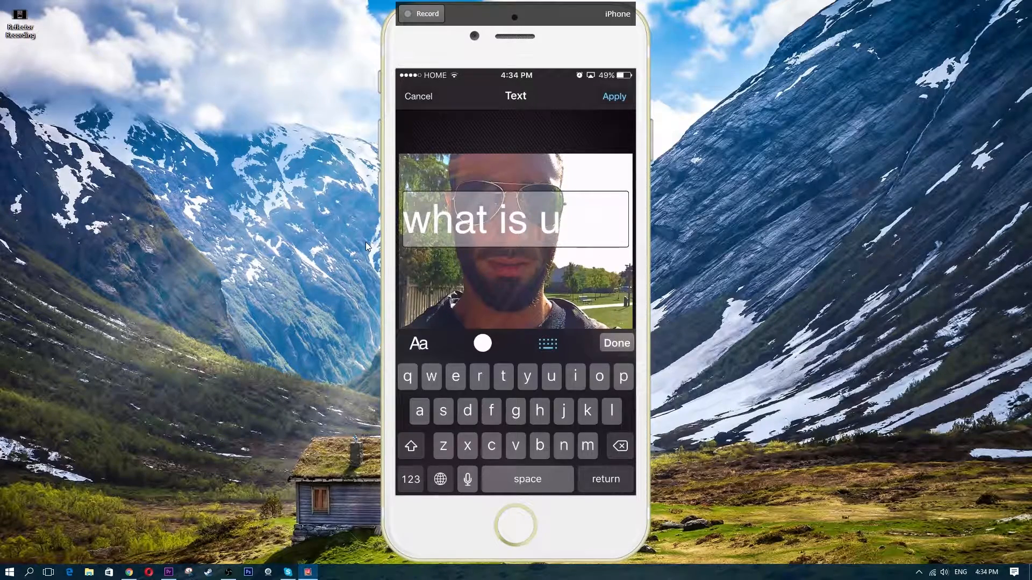
{"action": "left_click", "coordinate": [483, 343]}
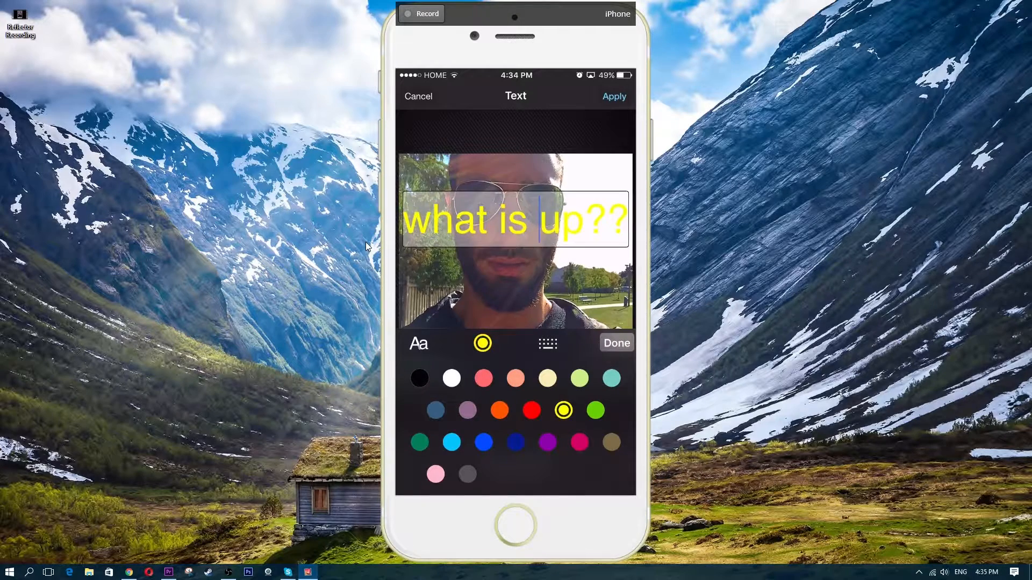
{"action": "left_click", "coordinate": [546, 442]}
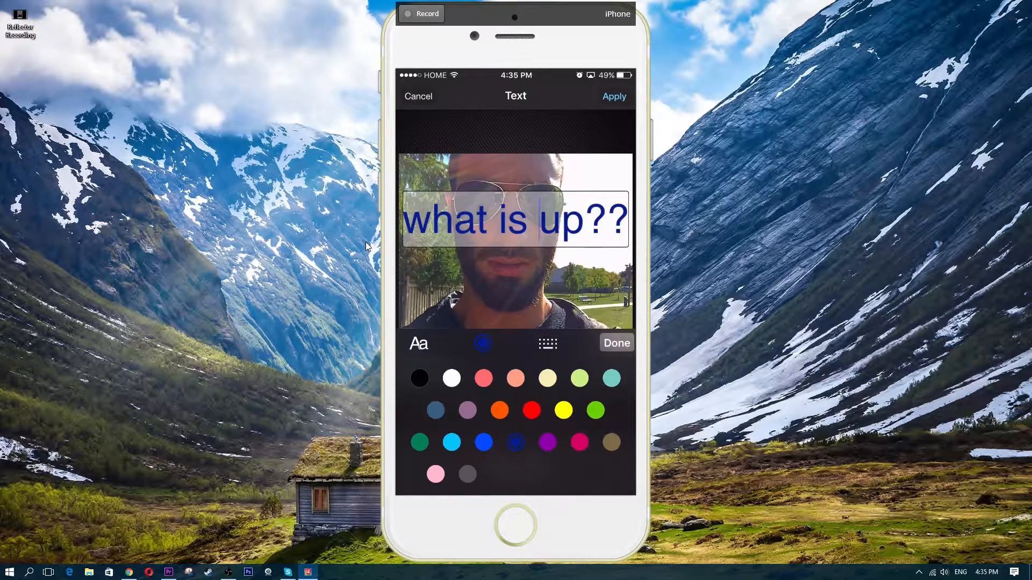
{"action": "left_click", "coordinate": [418, 342]}
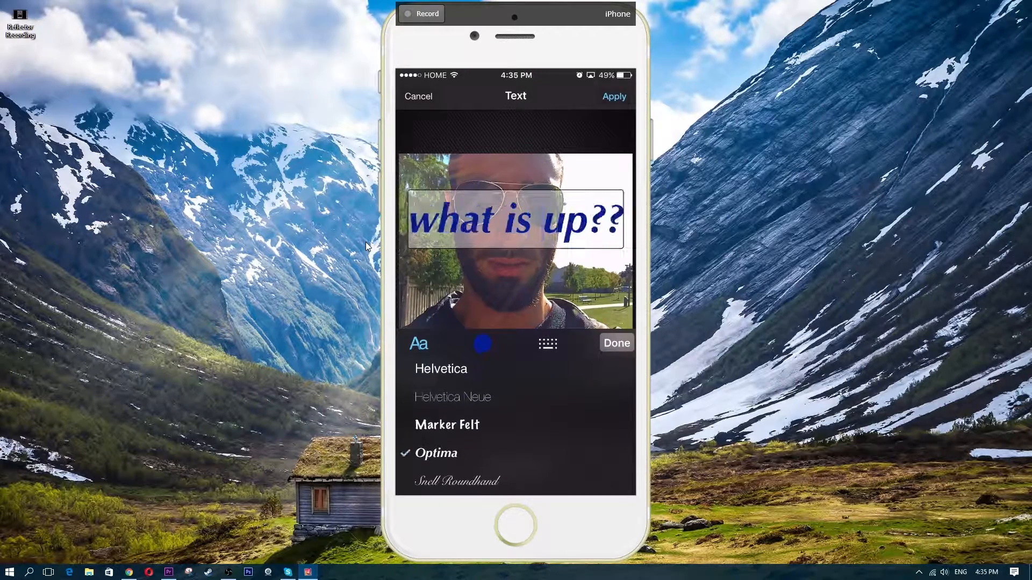
{"action": "scroll", "scroll_direction": "down", "scroll_amount": 3}
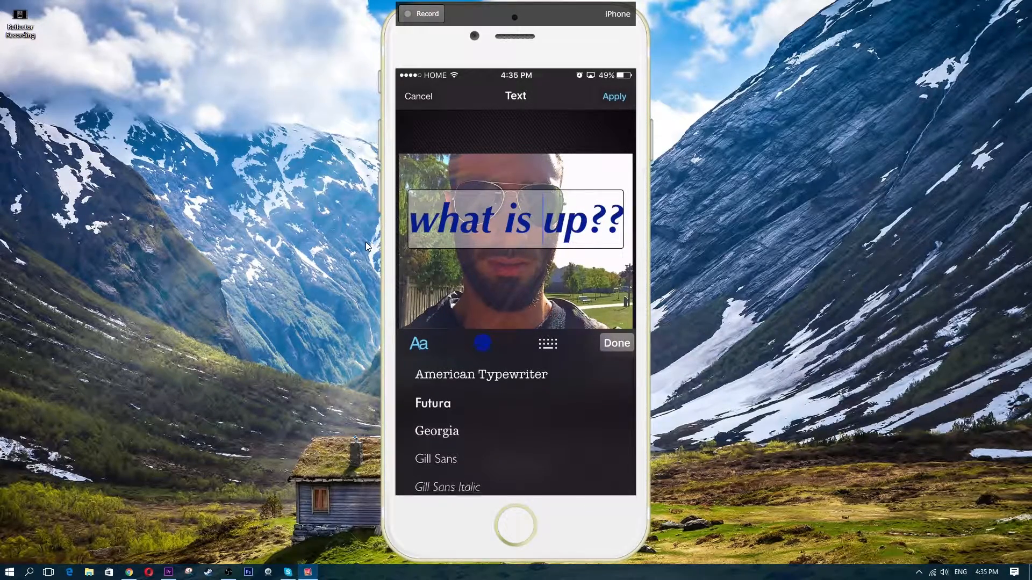
{"action": "left_click", "coordinate": [481, 374]}
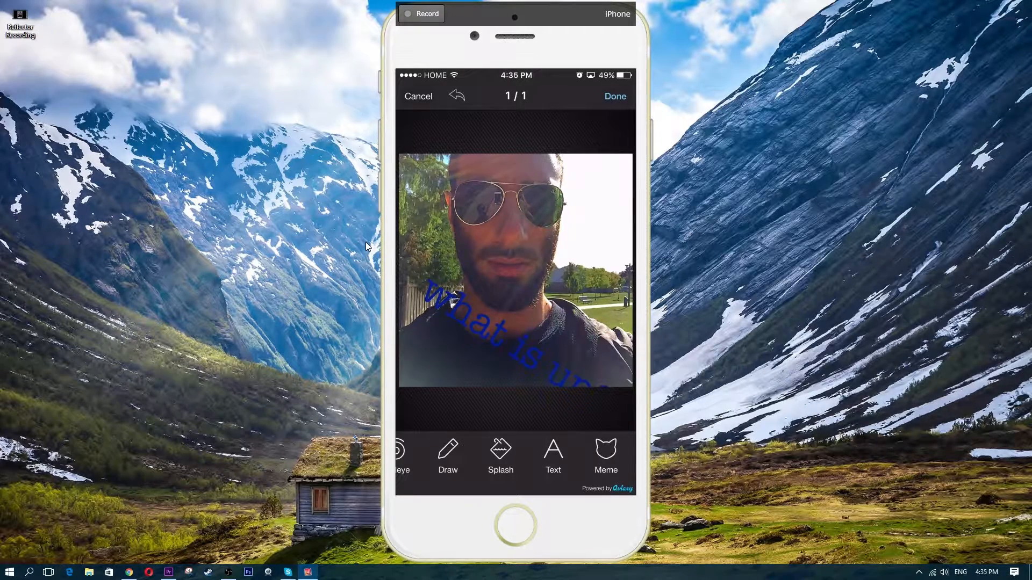
Step: Add 'hey ho' text, try dark blue, switch to green, and apply it
{"action": "left_click", "coordinate": [553, 458]}
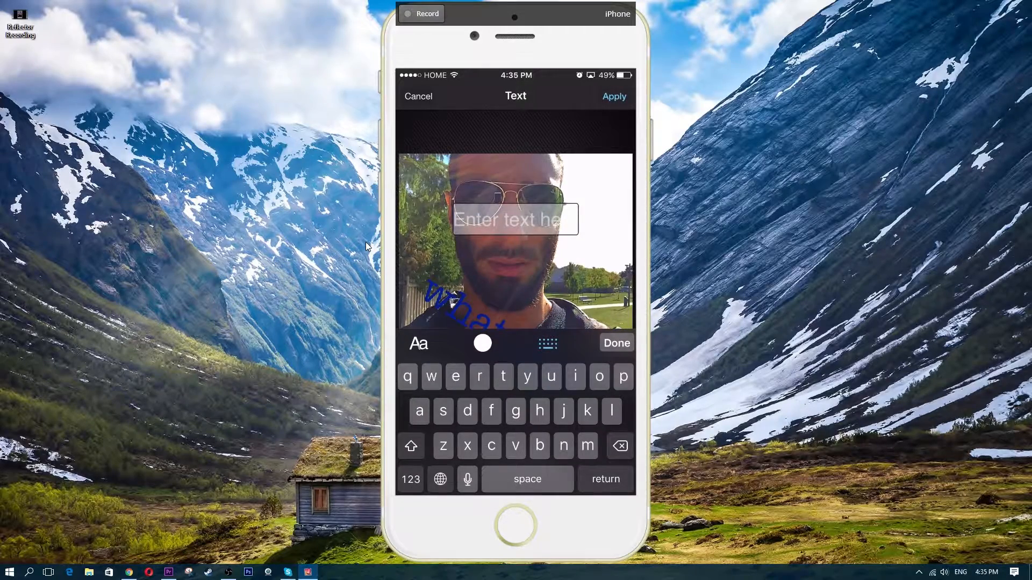
{"action": "type", "text": "hey ho"}
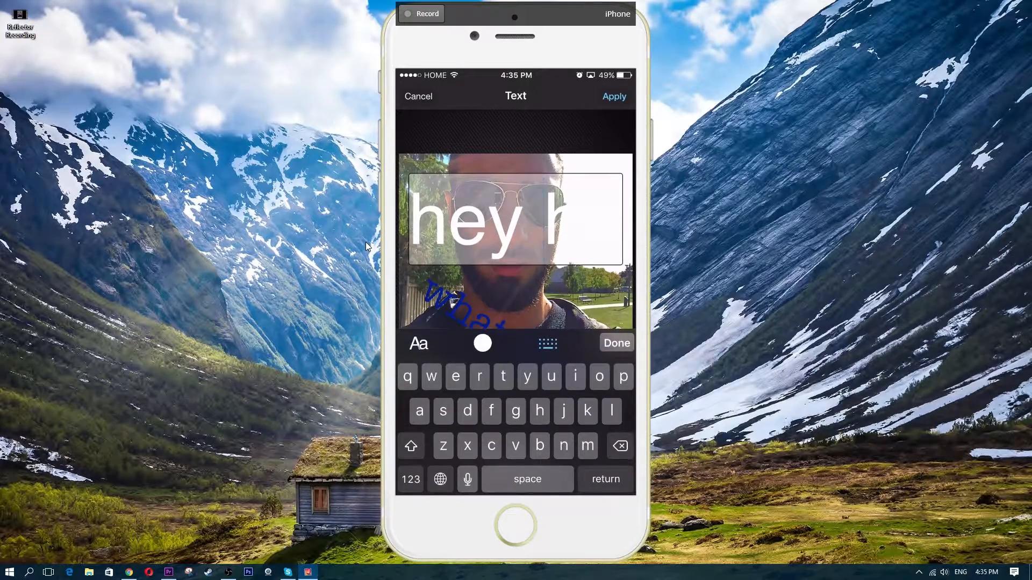
{"action": "left_click", "coordinate": [482, 343]}
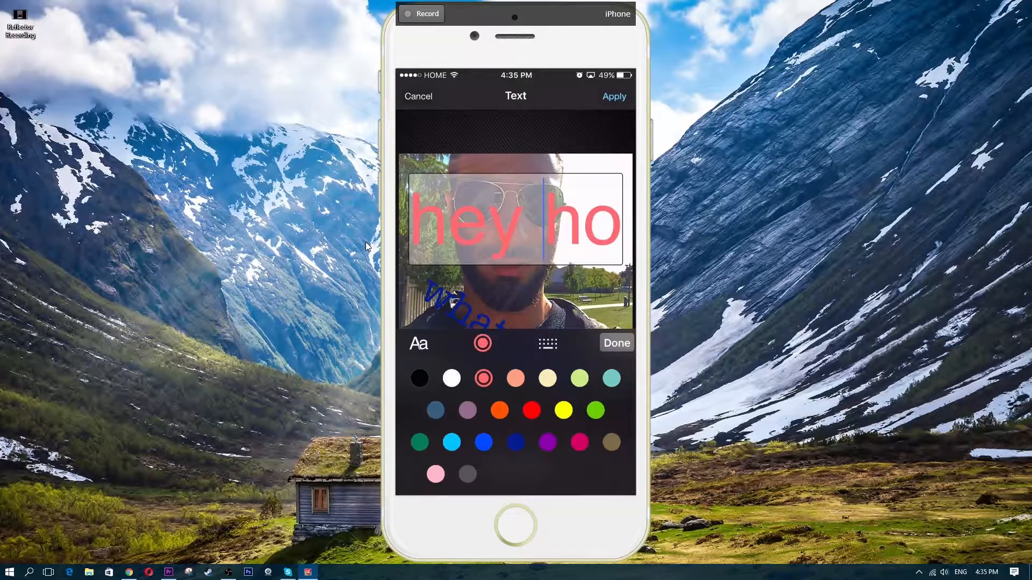
{"action": "left_click", "coordinate": [482, 441]}
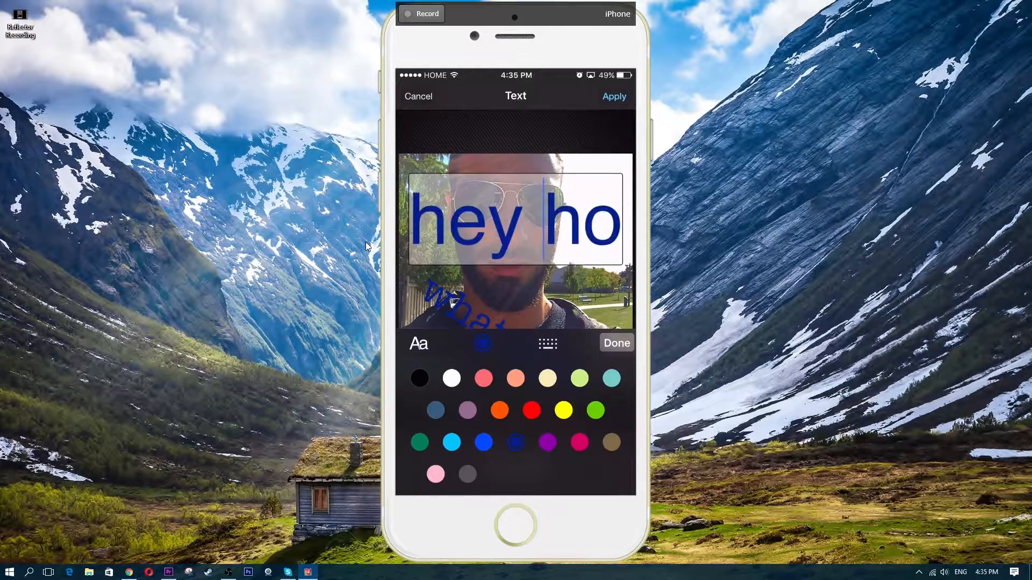
{"action": "left_click", "coordinate": [594, 410]}
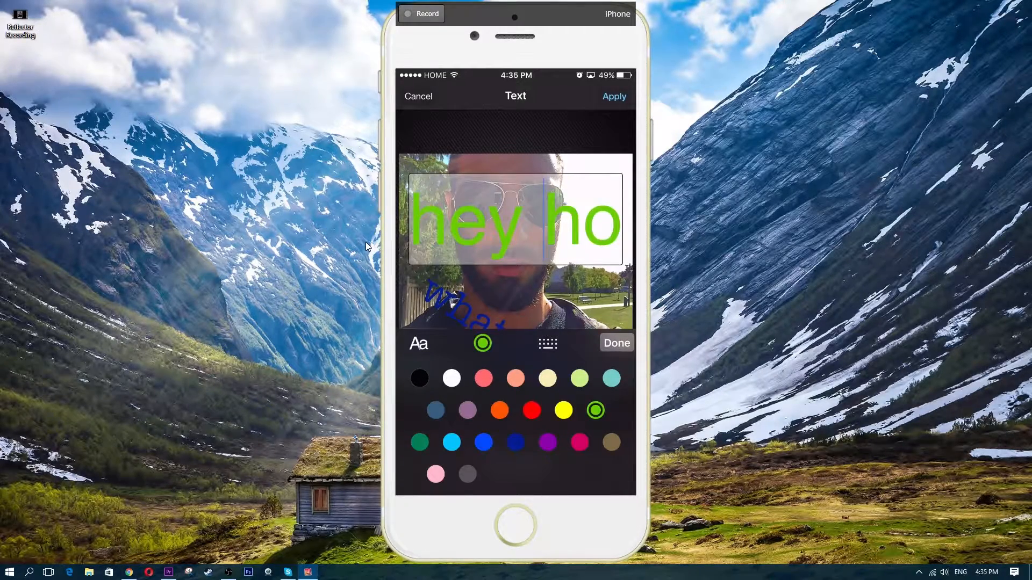
{"action": "left_click", "coordinate": [613, 97]}
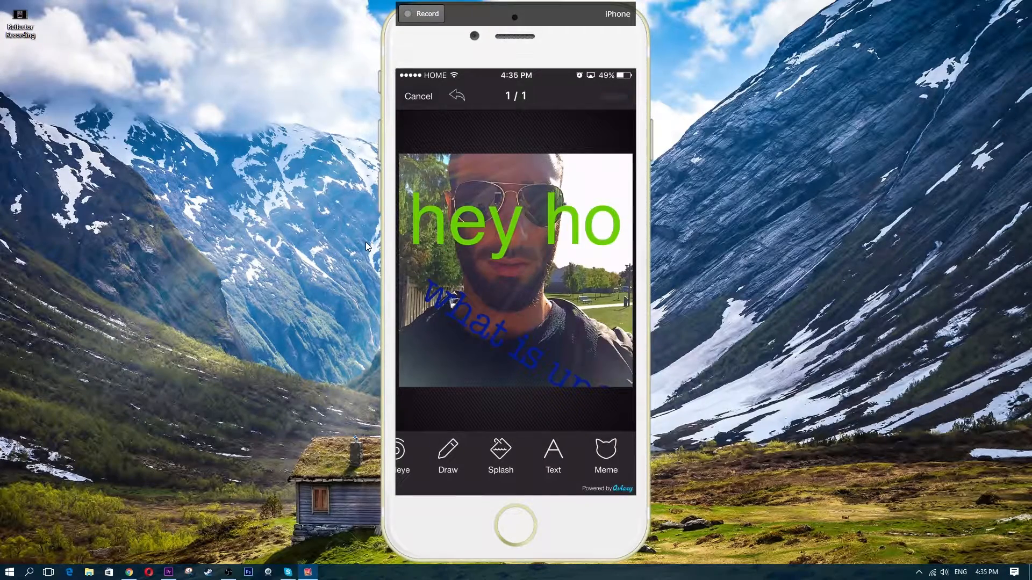
Step: Save the photo, then check the newest image in Photos' Camera Roll
{"action": "left_click", "coordinate": [418, 96]}
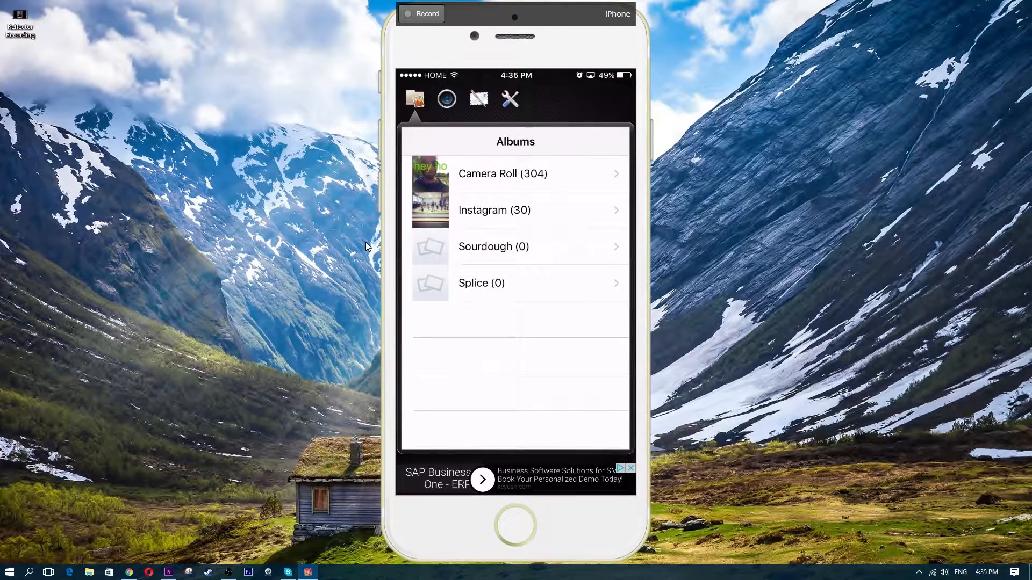
{"action": "left_click", "coordinate": [514, 524]}
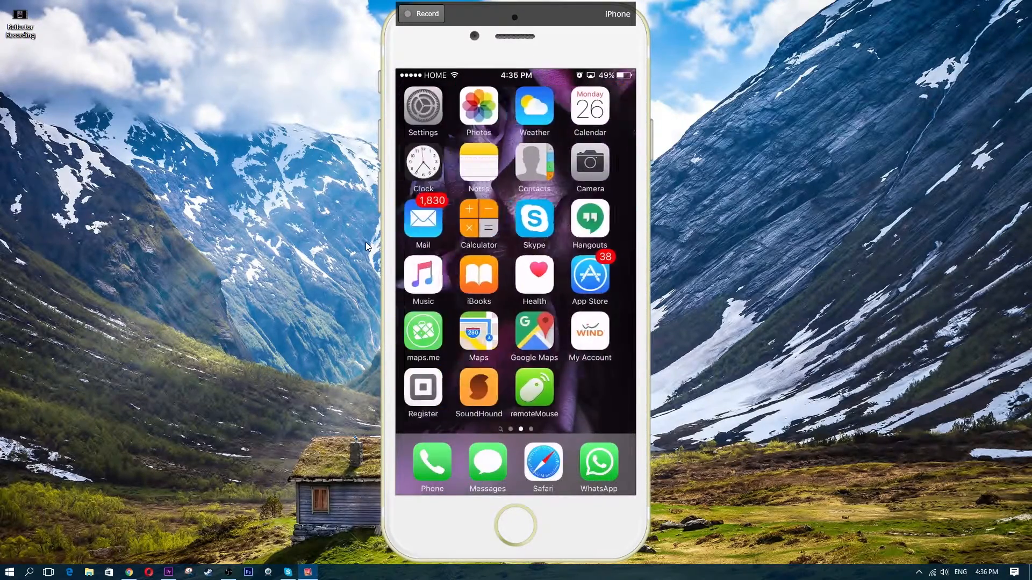
{"action": "left_click", "coordinate": [477, 105]}
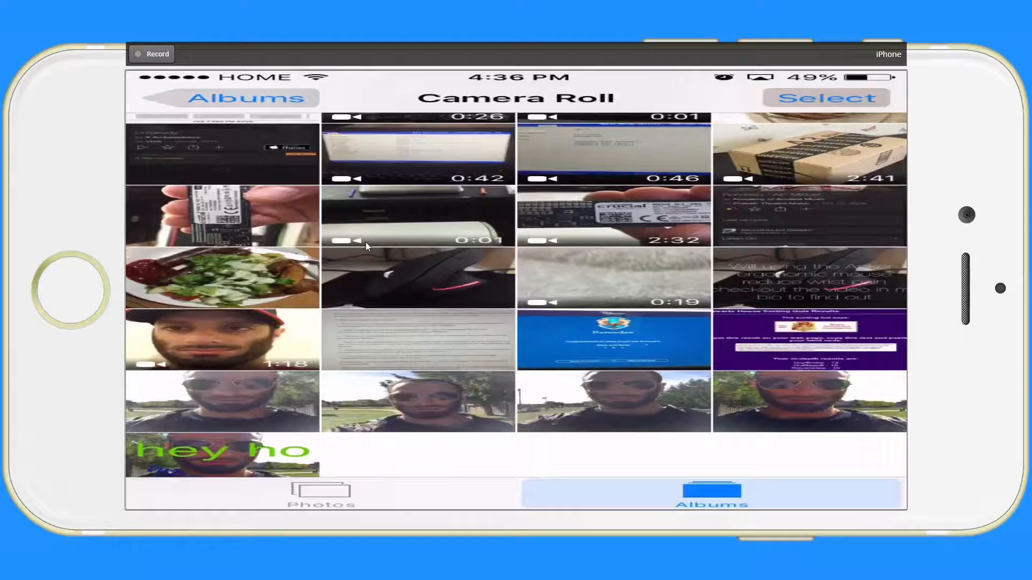
{"action": "left_click", "coordinate": [222, 453]}
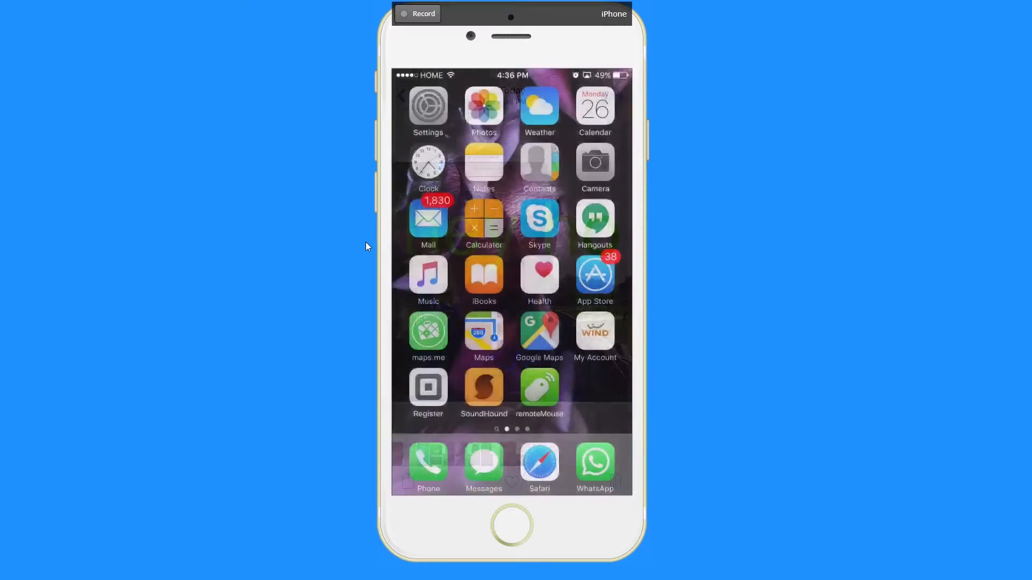
{"action": "scroll", "scroll_direction": "left", "scroll_amount": 3}
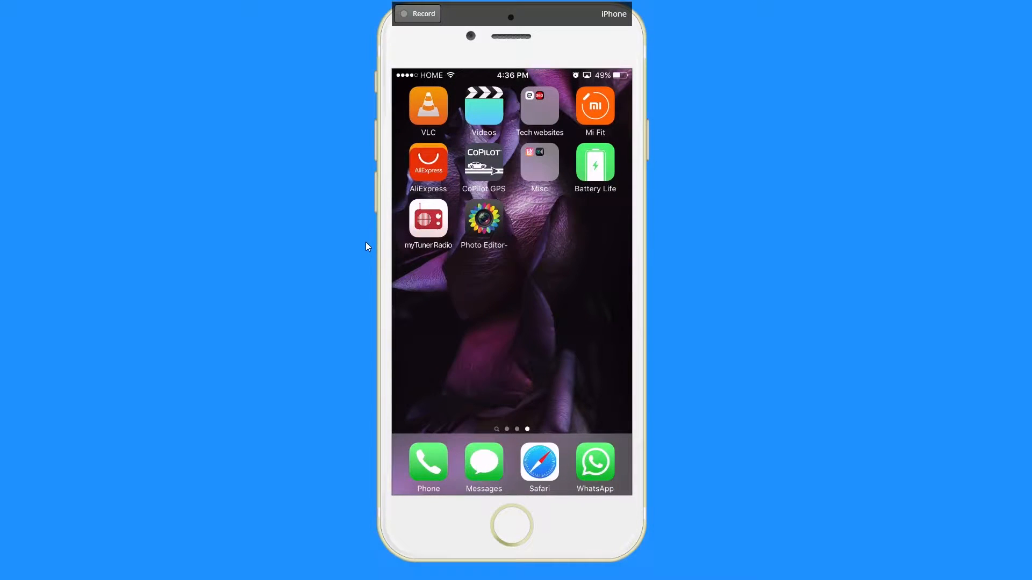